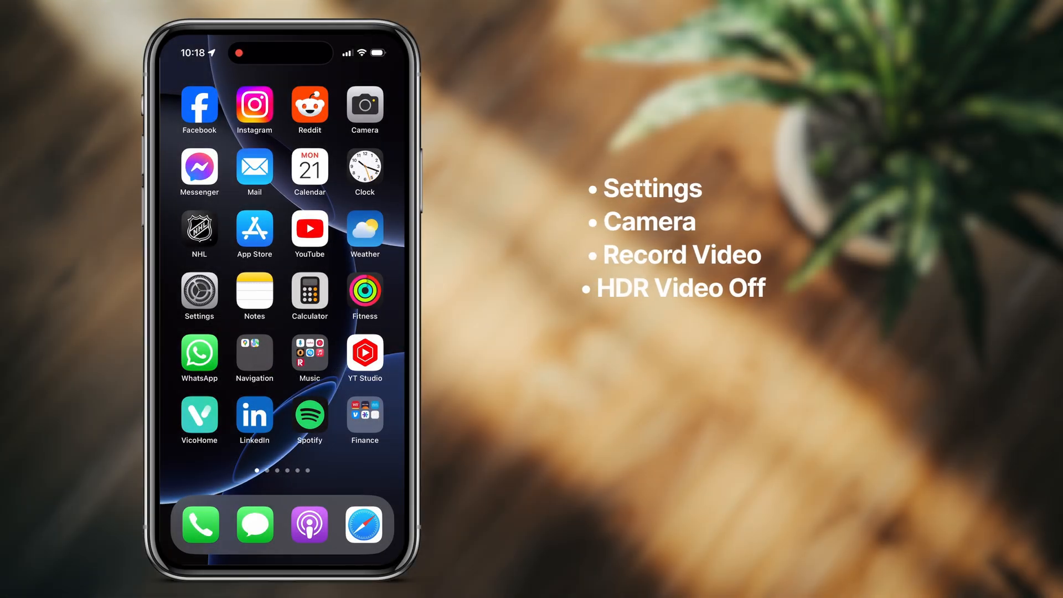
Step: In iOS Settings > Camera > Record Video, switch the HDR Video toggle off
click(199, 291)
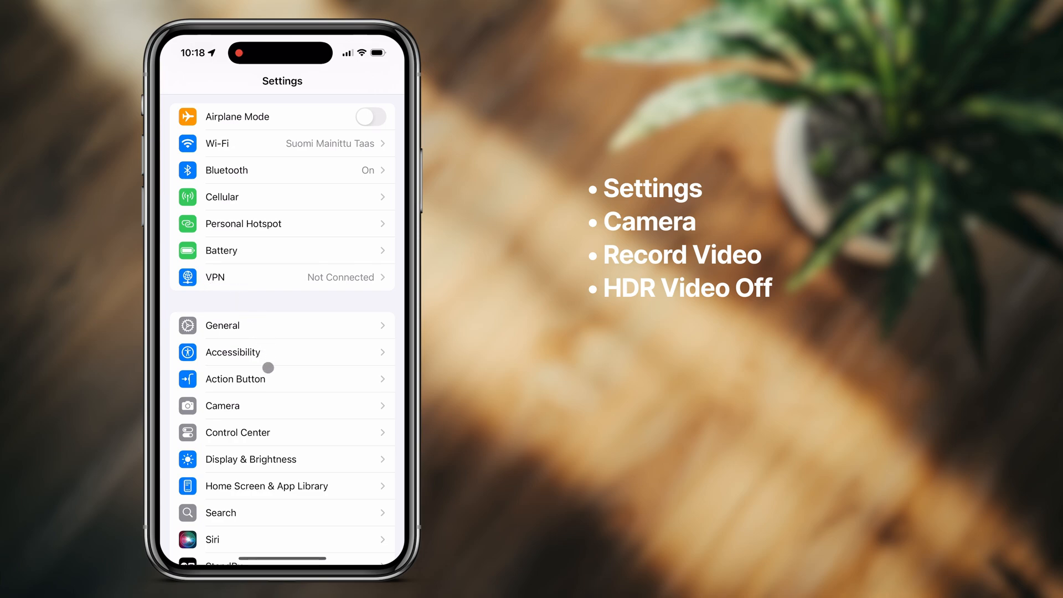
click(222, 405)
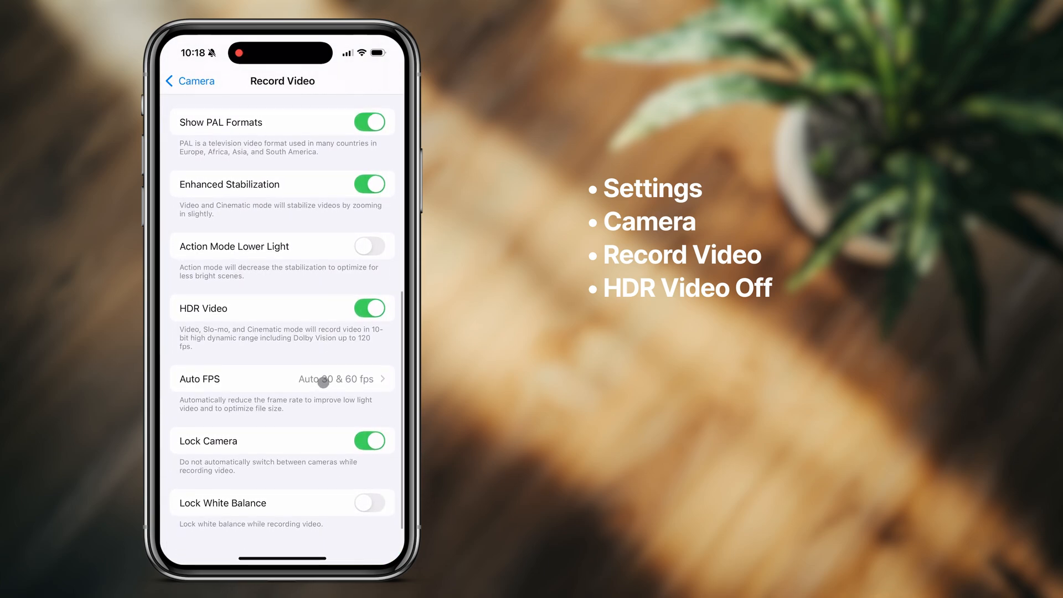
click(369, 308)
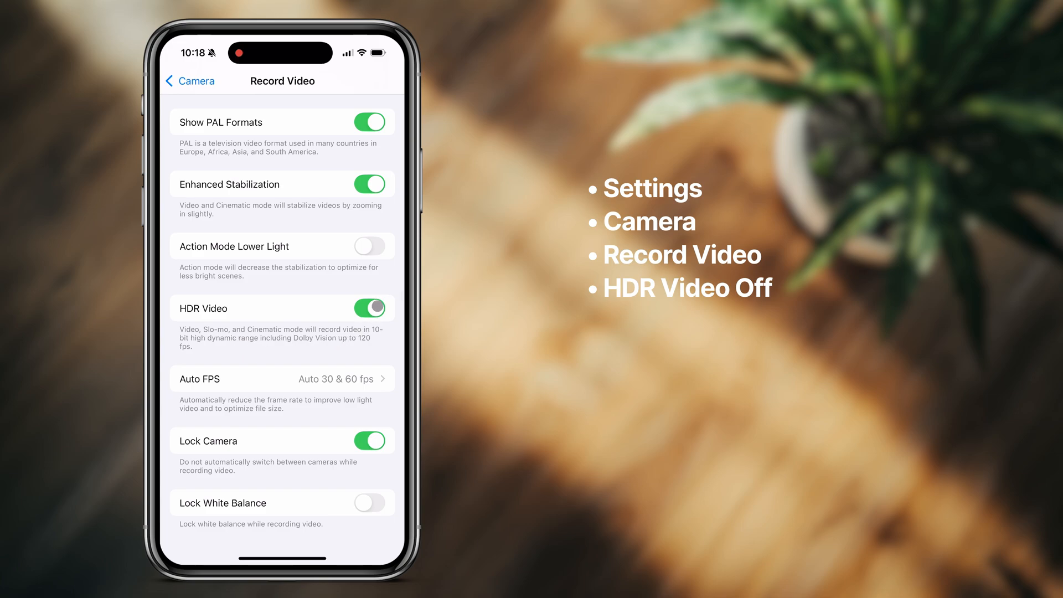
click(369, 308)
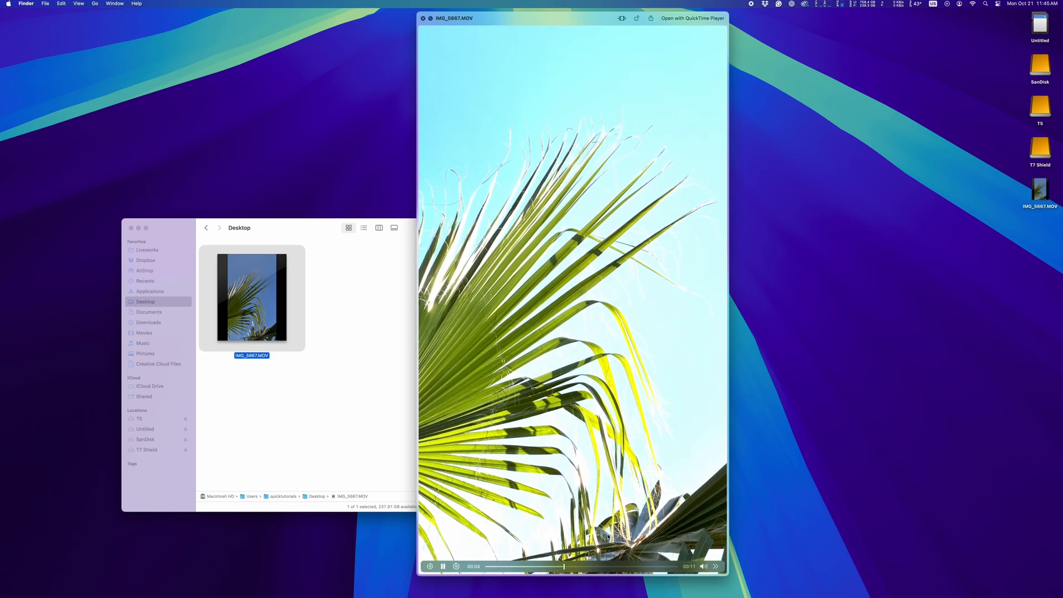
Step: Preview IMG_5667.MOV on the Desktop and bring up HandBrake to choose it as source
click(423, 18)
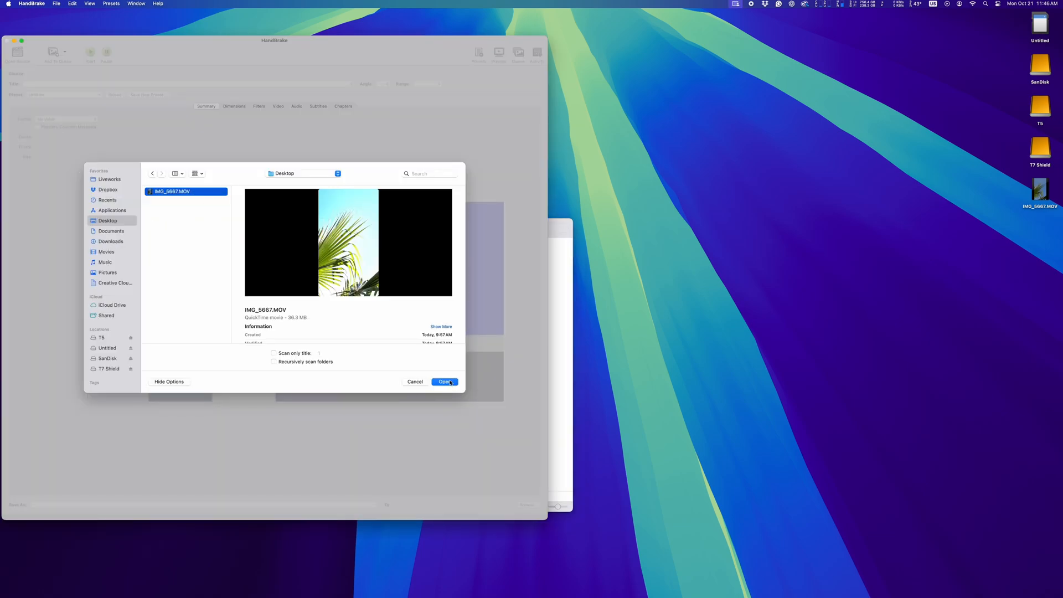
Step: Load IMG_5667.MOV and set a Custom resolution limit of 1080 x 1920 in Dimensions
click(444, 381)
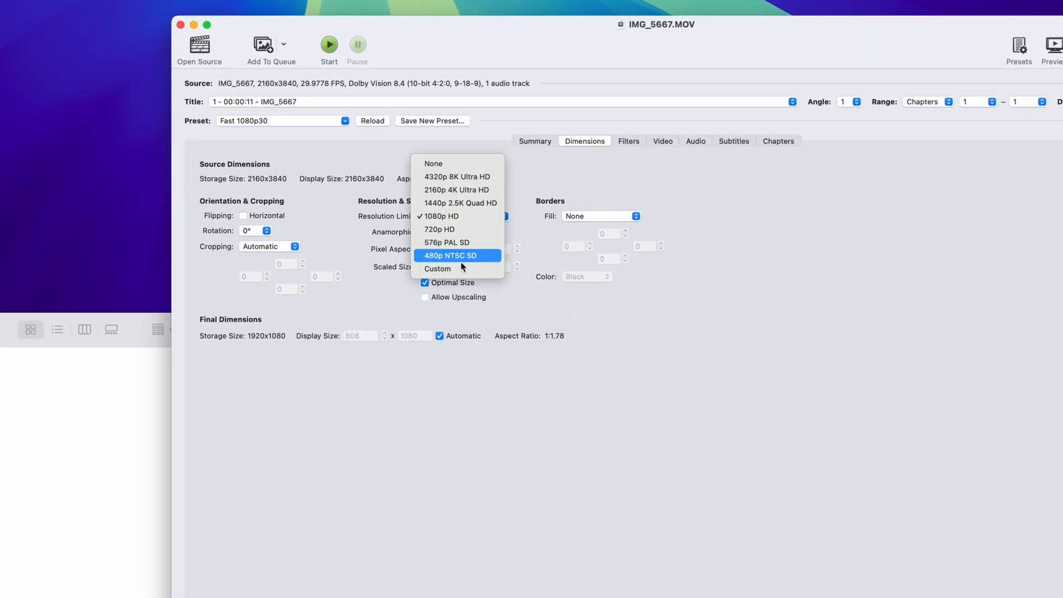
click(438, 268)
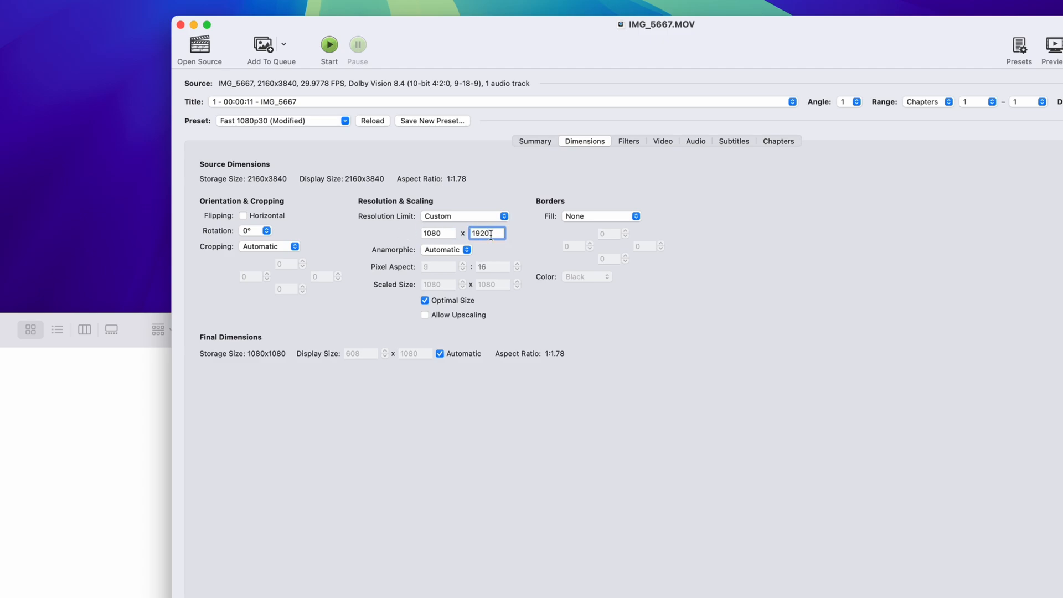
click(627, 141)
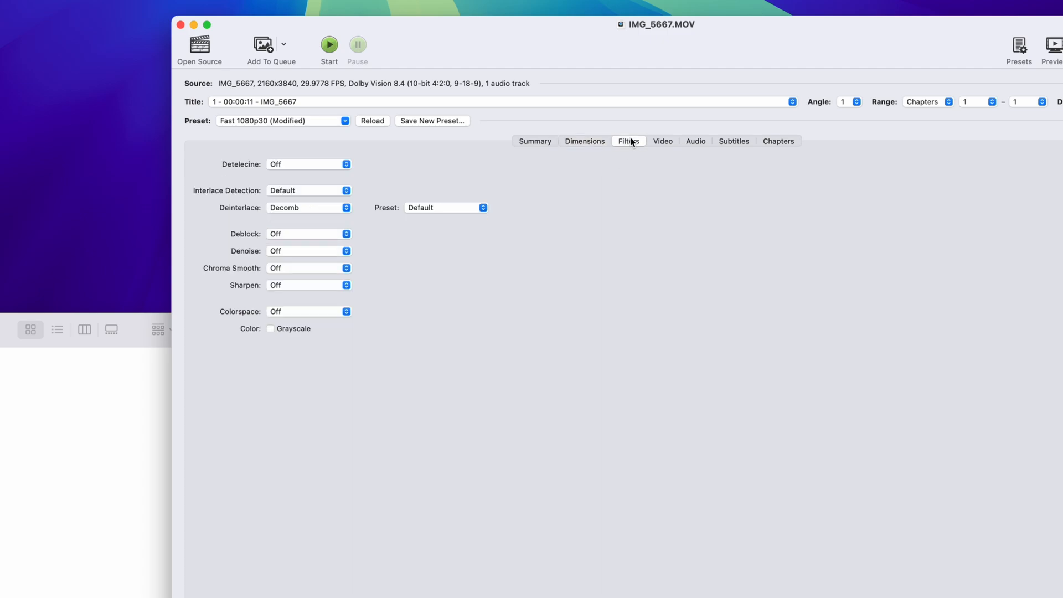
Step: Set the Colorspace filter to BT.709
click(347, 311)
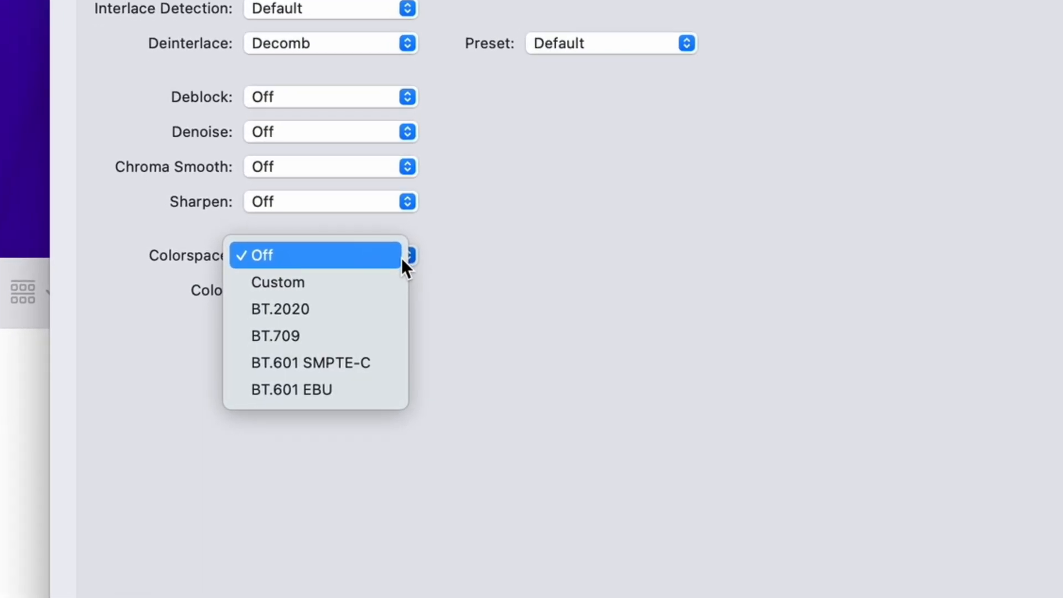
mouse_move(316, 335)
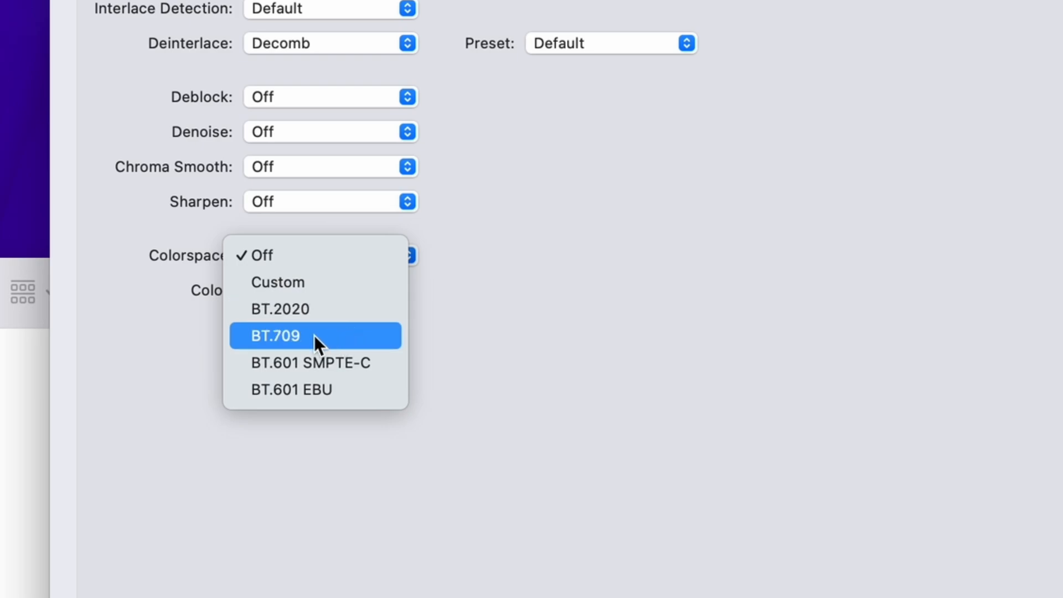
click(279, 336)
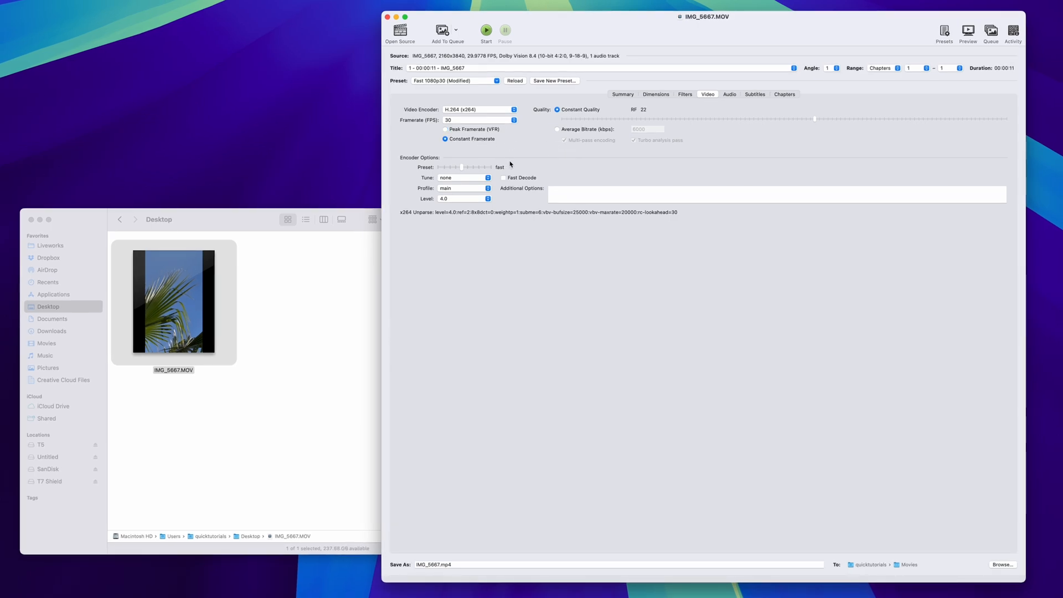
Step: Encode at 25000 kbps multi-pass average bitrate, saving IMG_5667.mp4 to the Desktop, and start
click(556, 129)
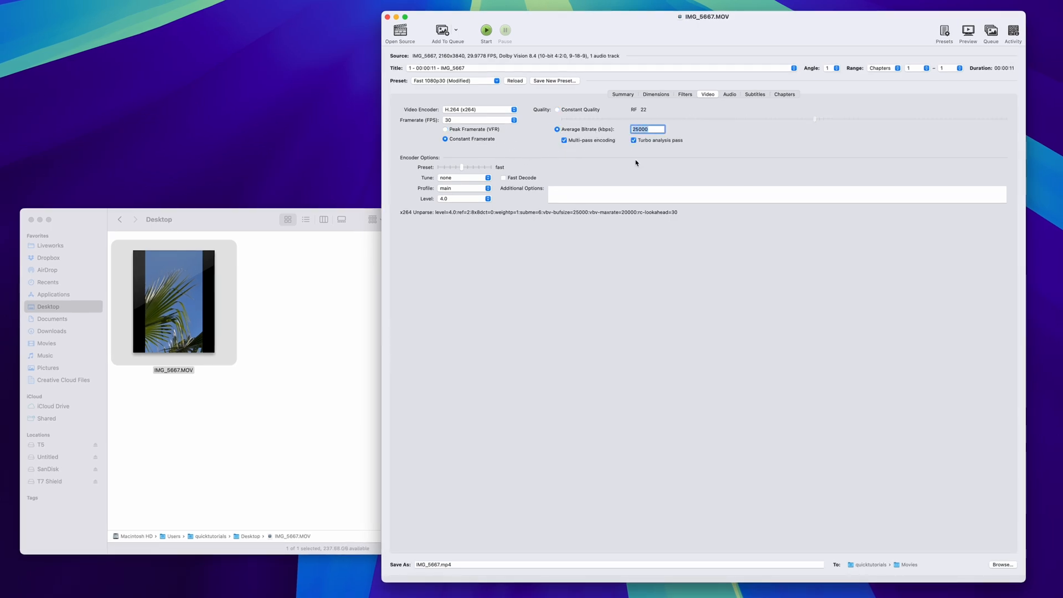
click(1002, 564)
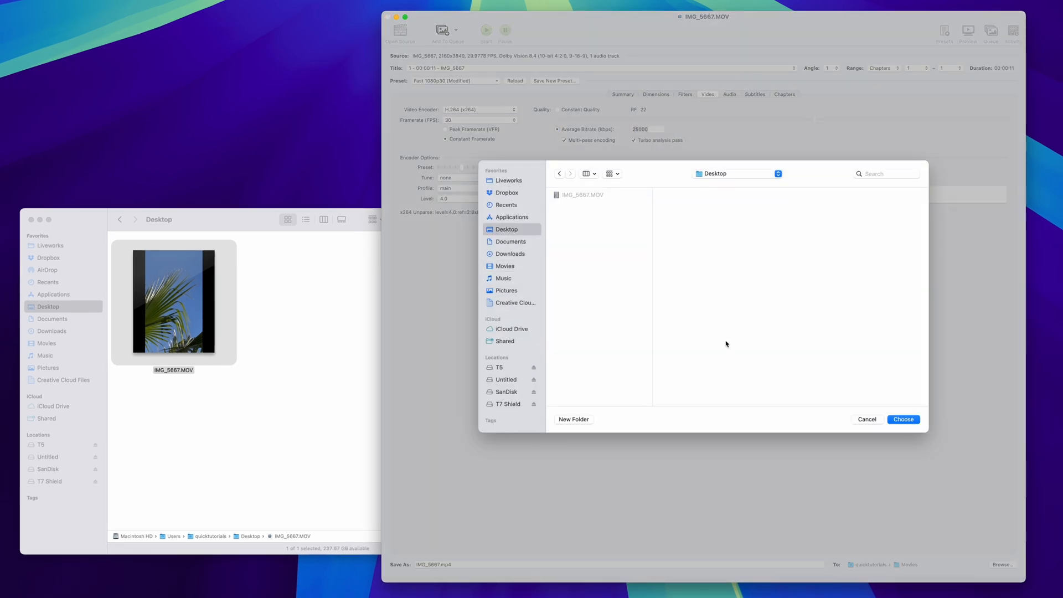
click(903, 419)
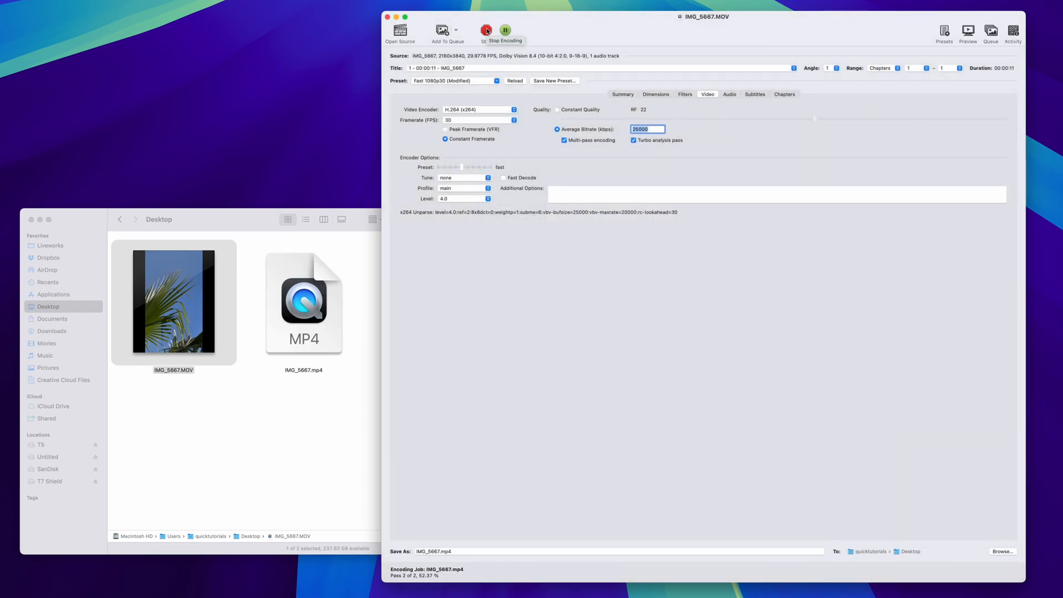
click(485, 30)
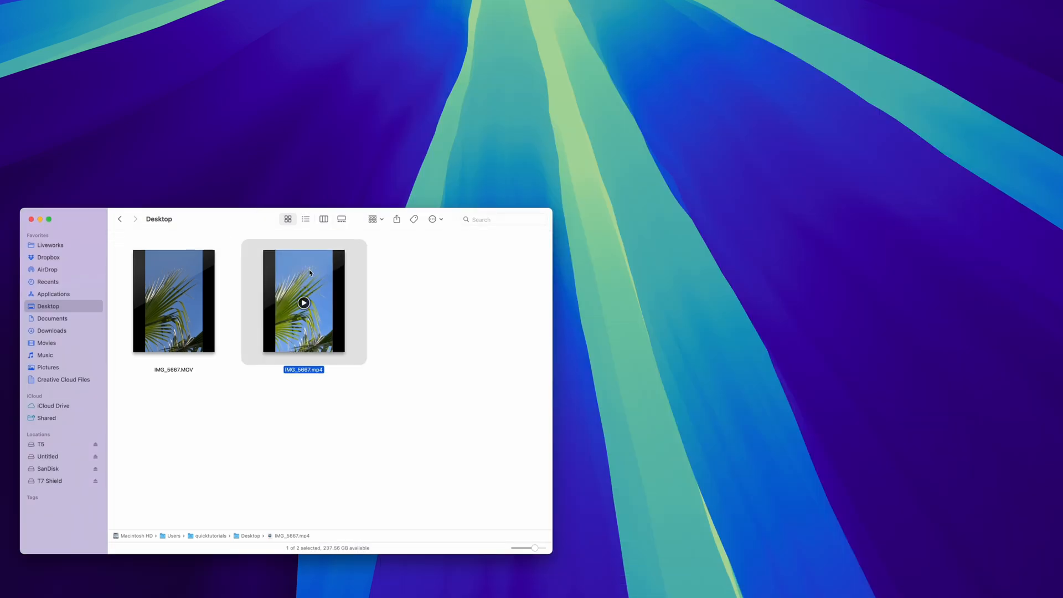
Step: Quick Look the converted IMG_5667.mp4 and flip between it and the original MOV to compare
key(space)
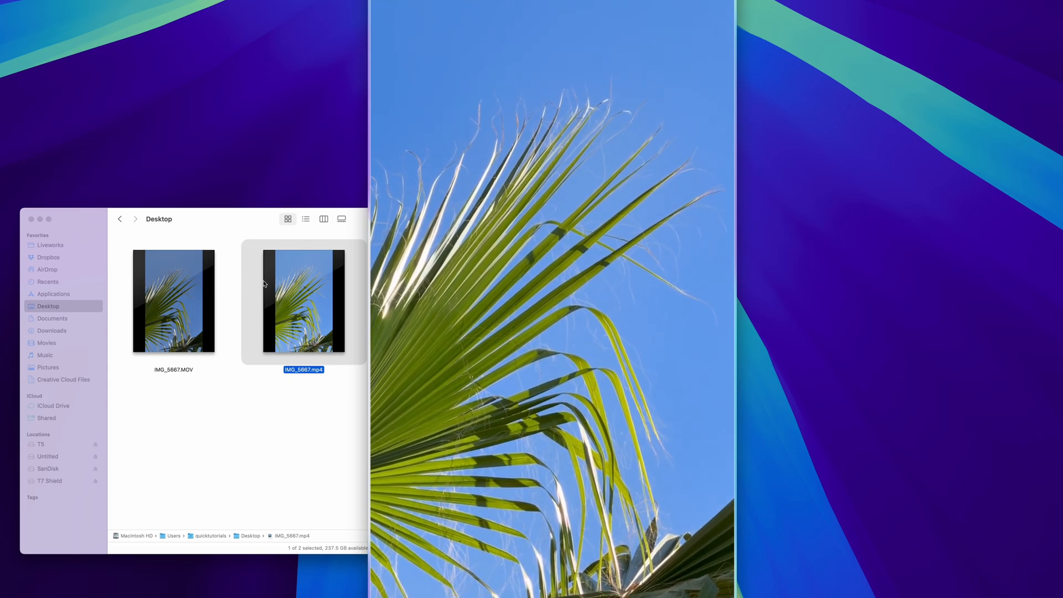
click(173, 301)
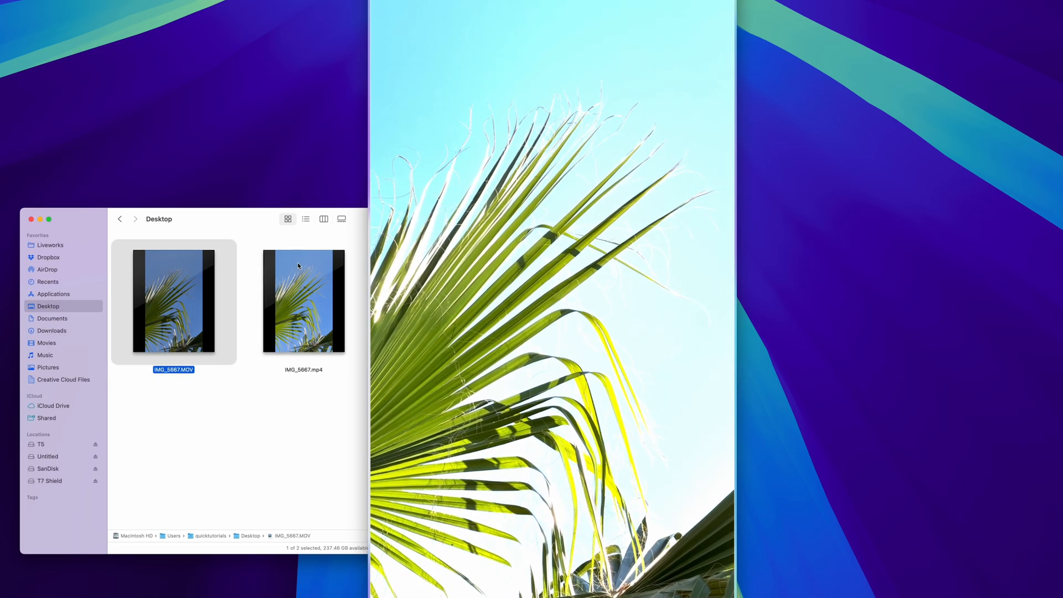
click(303, 301)
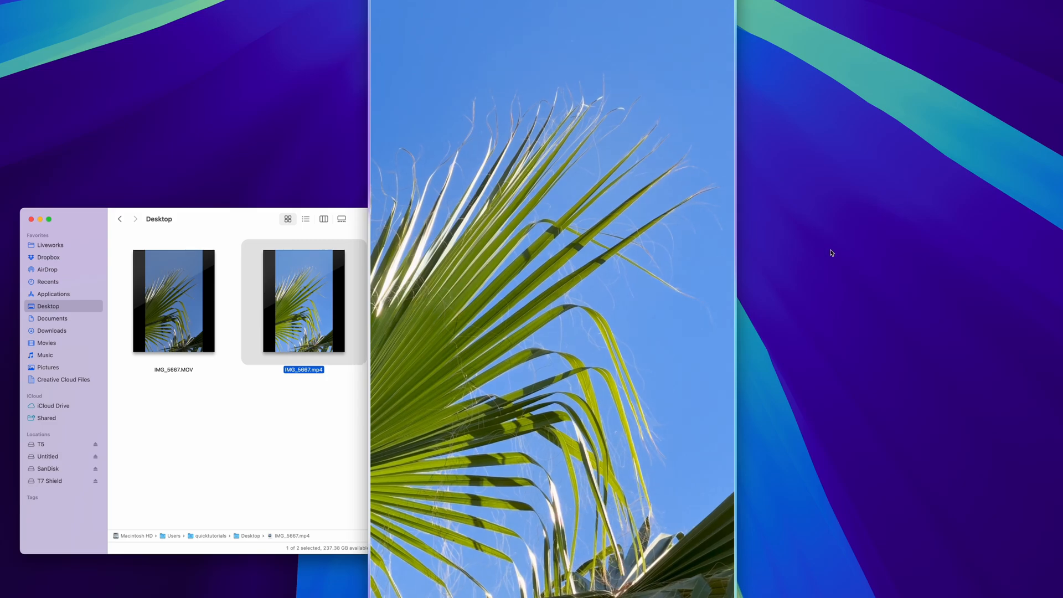
mouse_move(728, 252)
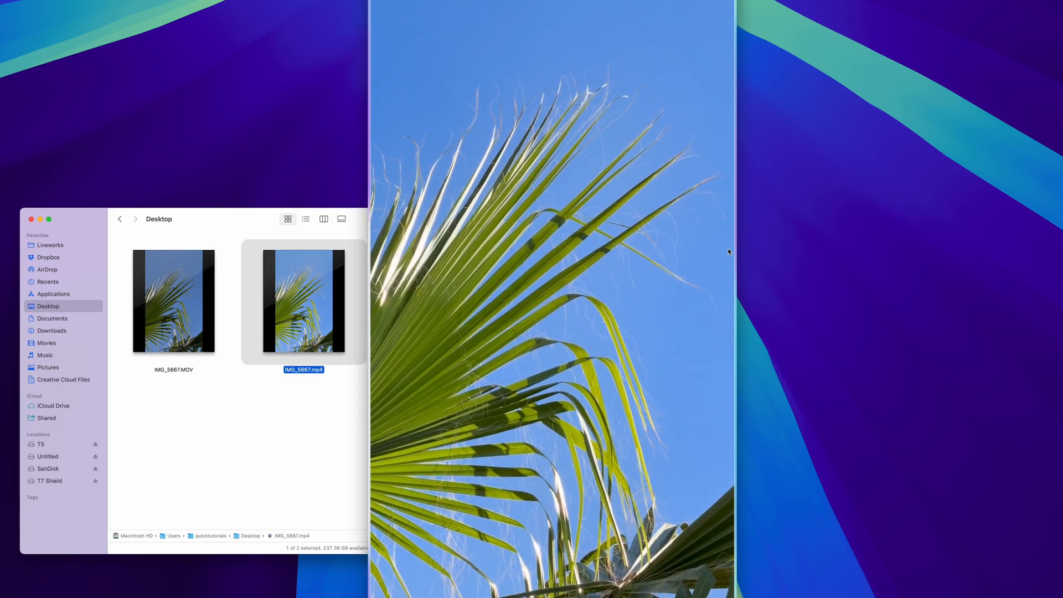